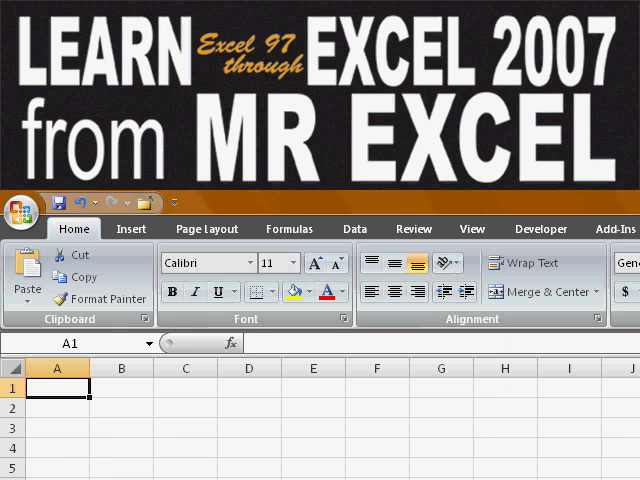
Fill the Weekly Earning rows and balance formula from row 5 down to row 11, inspecting a wrapped balance
{"action": "left_click", "coordinate": [28, 300]}
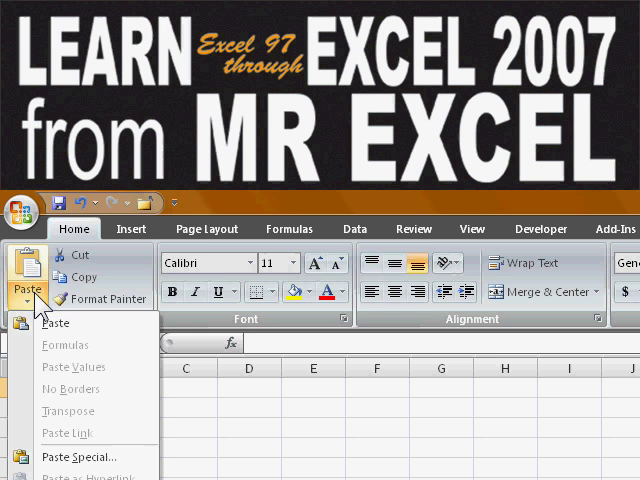
{"action": "left_click", "coordinate": [132, 228]}
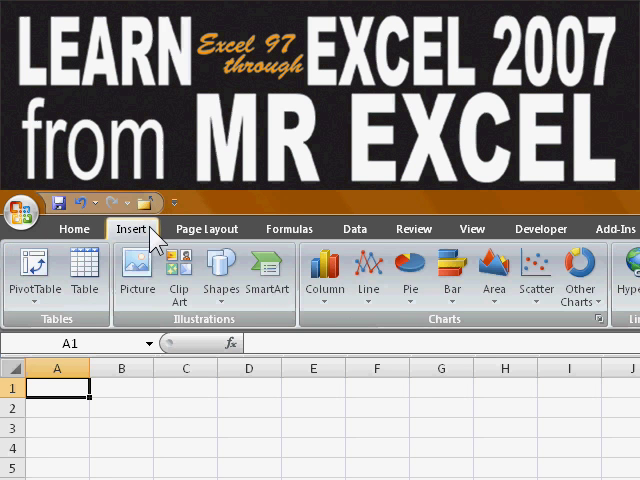
{"action": "left_click", "coordinate": [26, 276]}
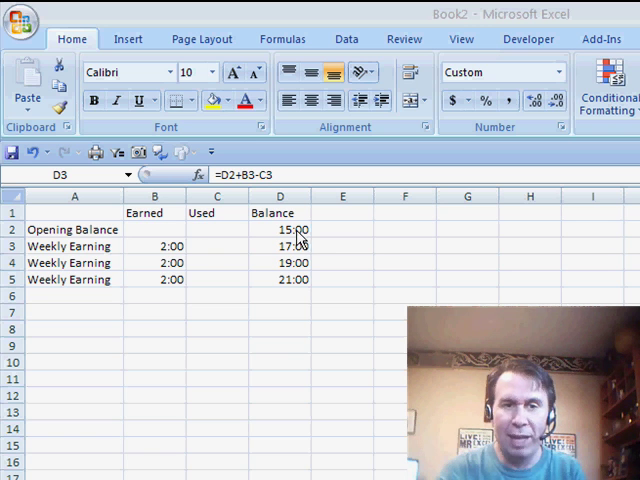
{"action": "mouse_move", "coordinate": [210, 252]}
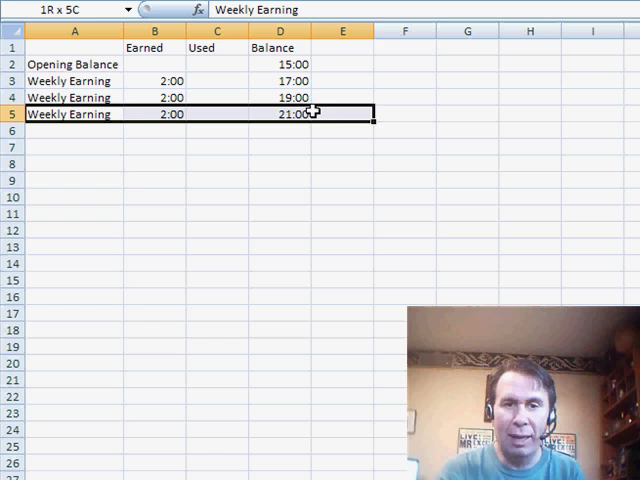
{"action": "left_click_drag", "start_coordinate": [312, 112], "coordinate": [312, 220]}
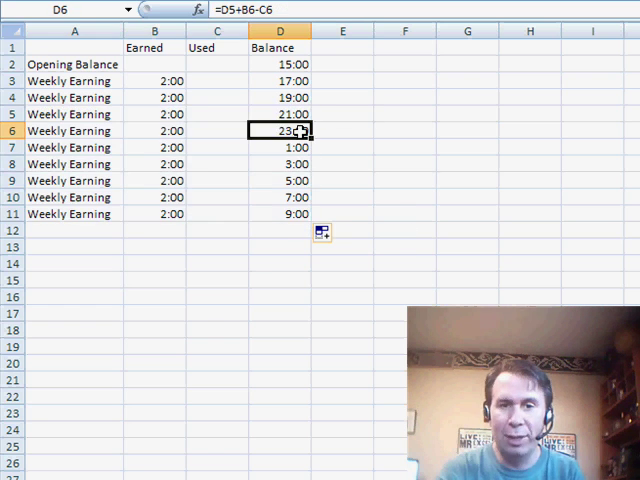
{"action": "left_click", "coordinate": [156, 148]}
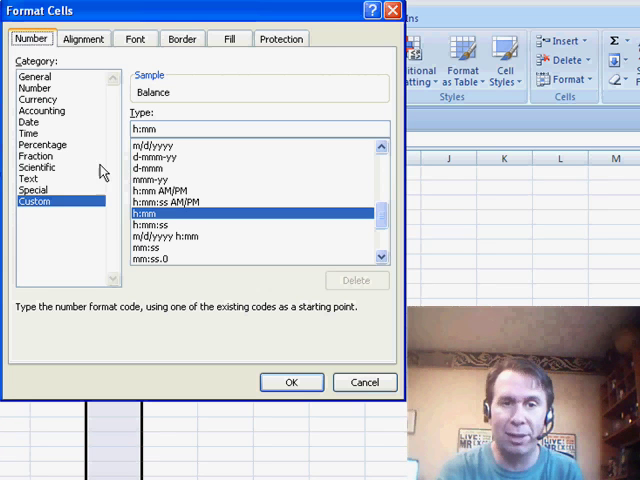
Format the Balance column with the Time 37:30:55 format so hours run 15:00:00 to 33:00:00
{"action": "left_click", "coordinate": [28, 132]}
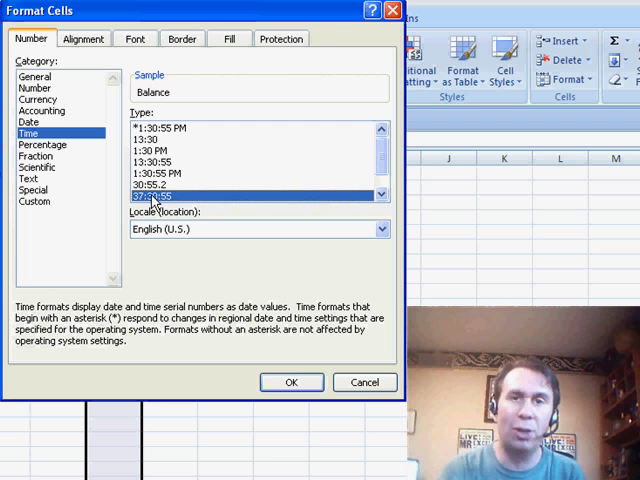
{"action": "left_click", "coordinate": [292, 382]}
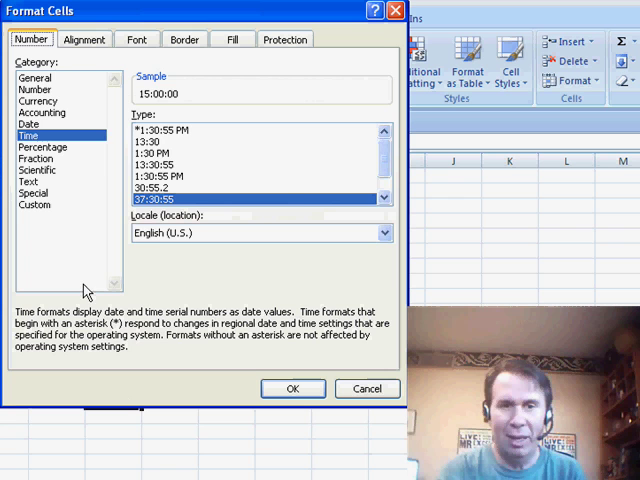
{"action": "left_click", "coordinate": [32, 204]}
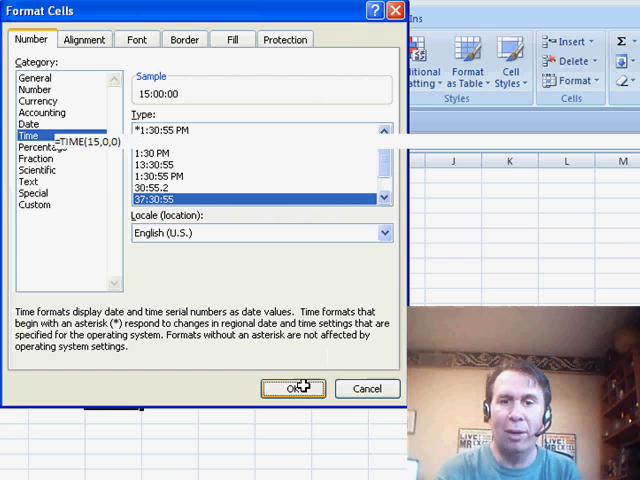
{"action": "left_click", "coordinate": [292, 388]}
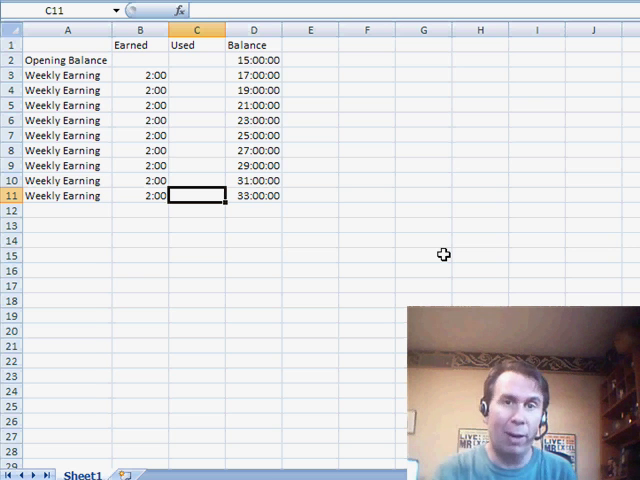
Enter 40 hours used in the last weekly row, C11
{"action": "type", "text": "40"}
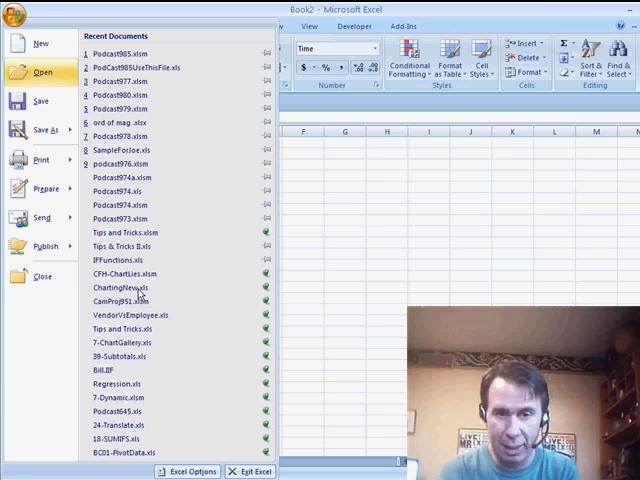
Show Excel Options' Advanced page scrolled to 'When calculating this workbook' for Book2
{"action": "left_click", "coordinate": [194, 472]}
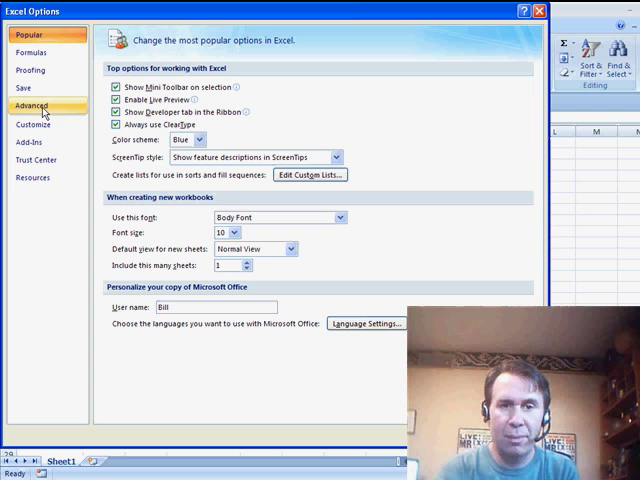
{"action": "left_click", "coordinate": [30, 104]}
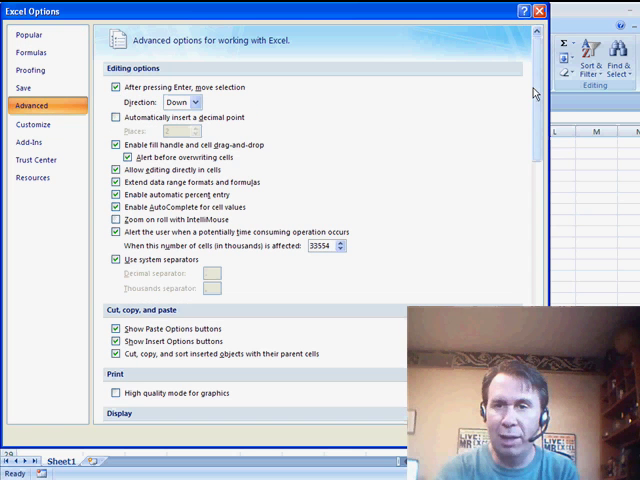
{"action": "scroll", "scroll_direction": "down", "scroll_amount": 3}
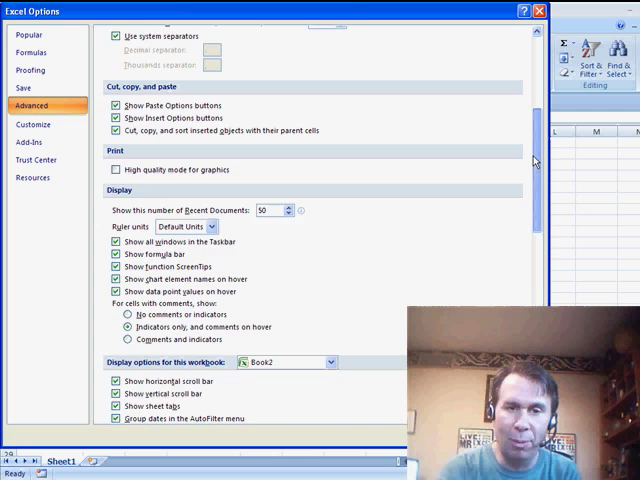
{"action": "scroll", "scroll_direction": "down", "scroll_amount": 3}
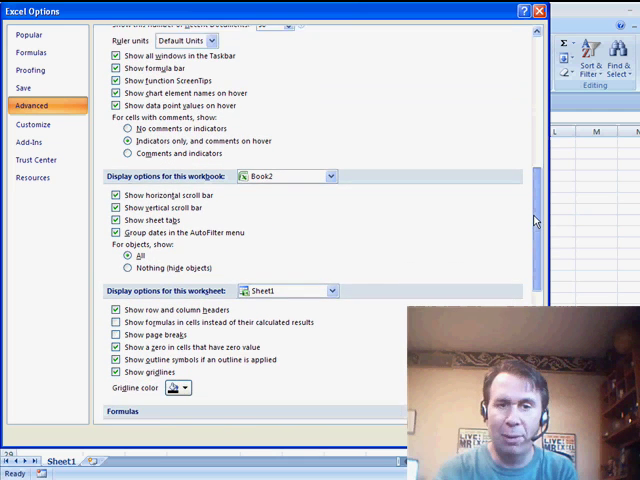
{"action": "scroll", "scroll_direction": "down", "scroll_amount": 3}
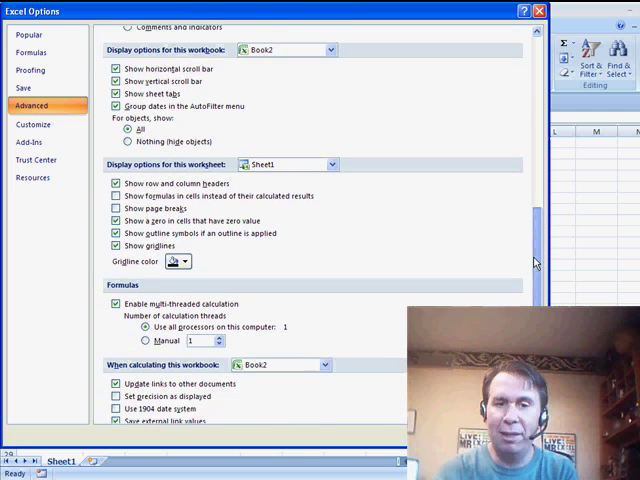
{"action": "scroll", "scroll_direction": "down", "scroll_amount": 3}
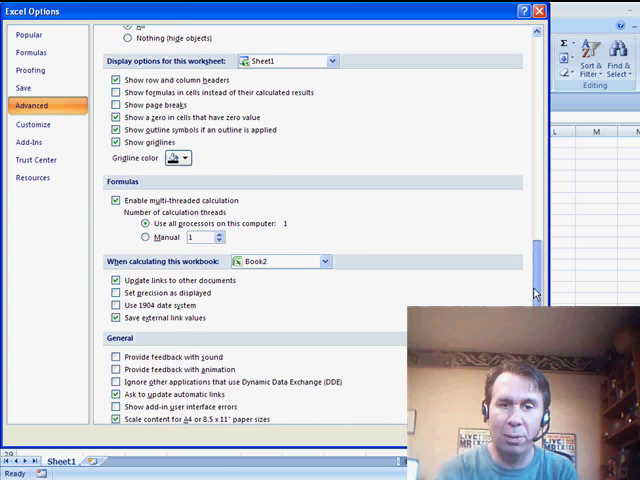
{"action": "scroll", "scroll_direction": "down", "scroll_amount": 3}
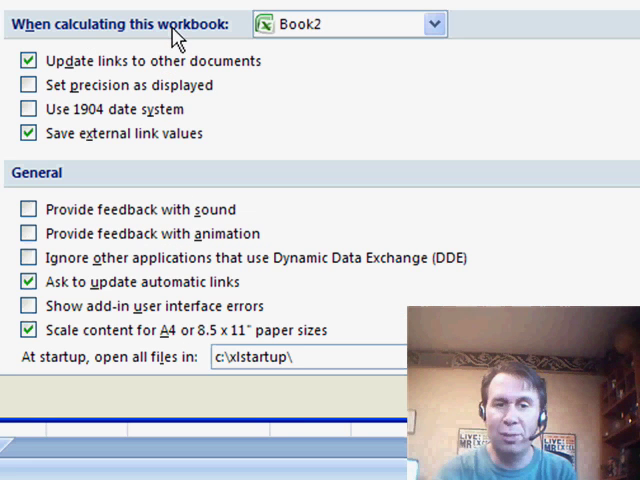
Turn on 'Use 1904 date system' for the workbook and confirm
{"action": "left_click", "coordinate": [28, 108]}
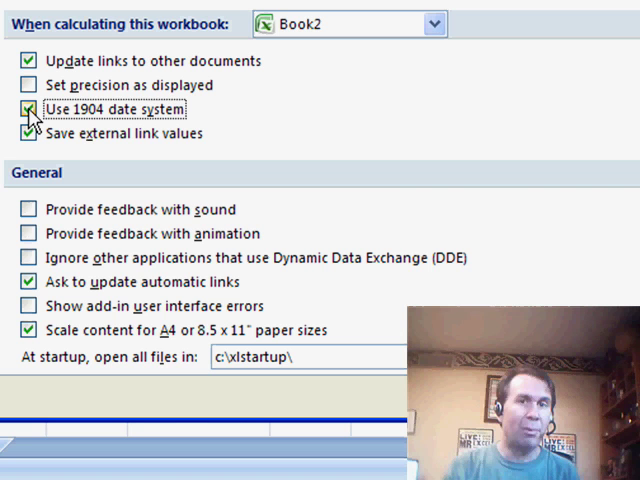
{"action": "left_click", "coordinate": [24, 108]}
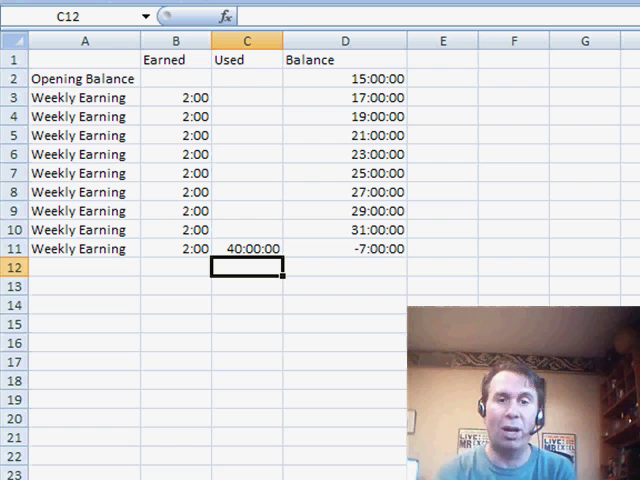
Inspect D11's =D10+B11-C11 formula giving the negative -7:00:00 balance
{"action": "left_click", "coordinate": [344, 248]}
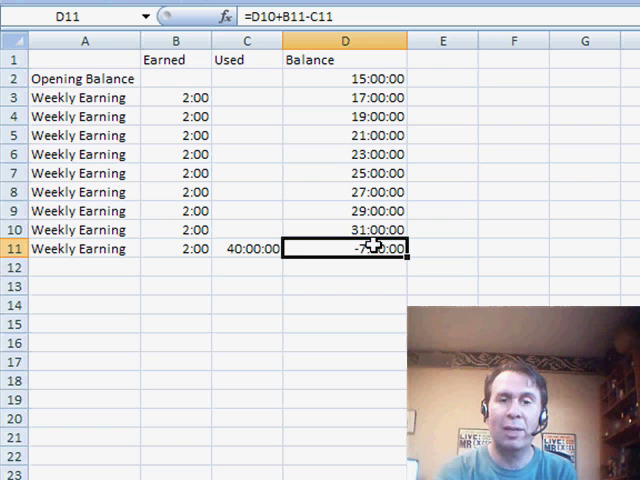